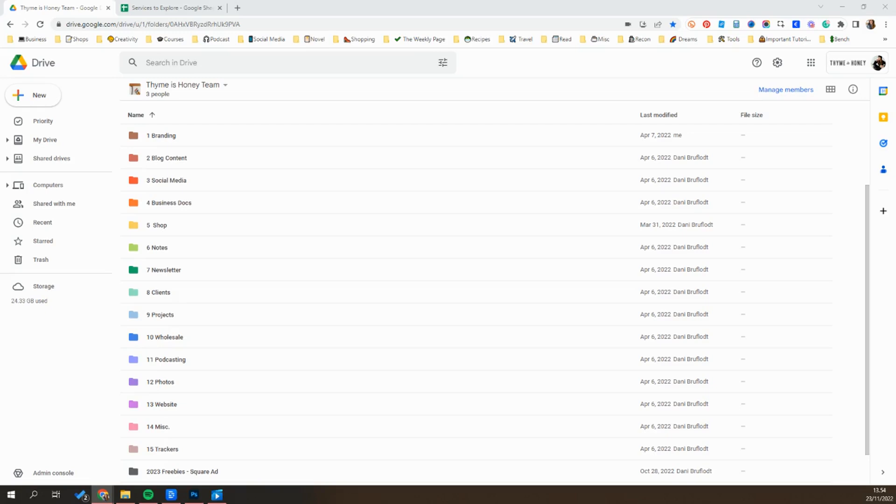
mouse_move(425, 160)
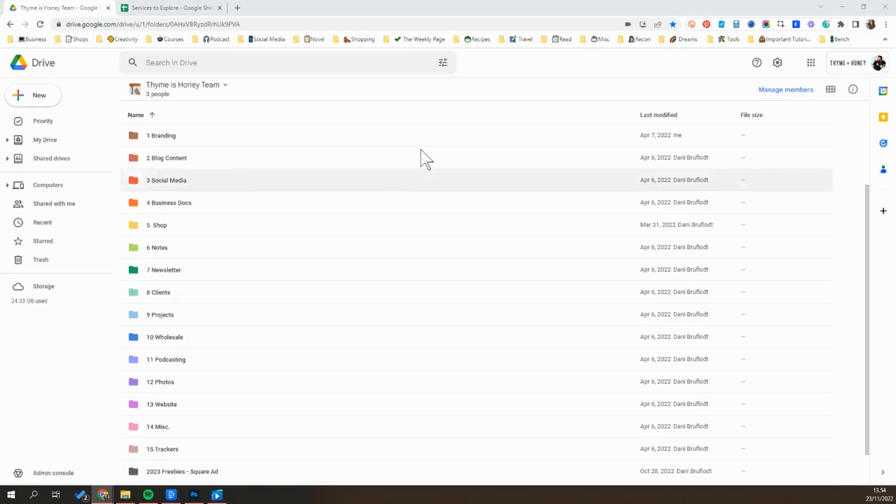
- Browse the Services to Explore spreadsheet's Project, Schedule, Research and Execution Management sheets
left_click(169, 7)
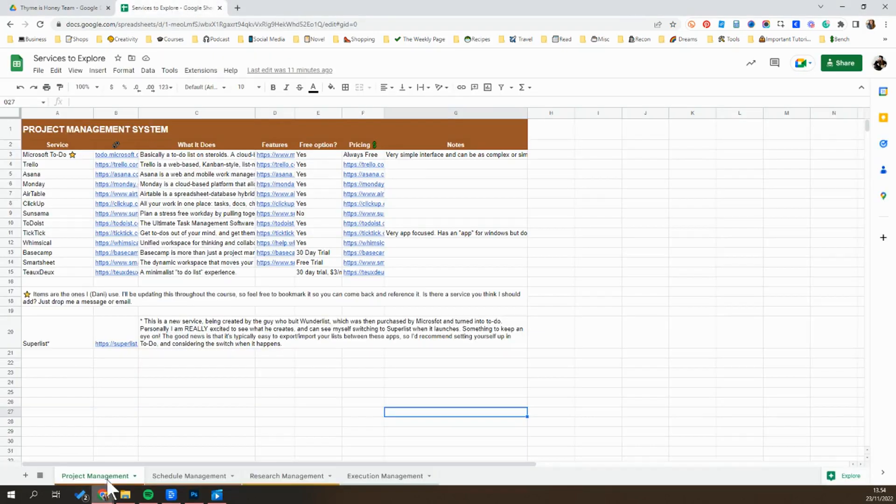
mouse_move(166, 72)
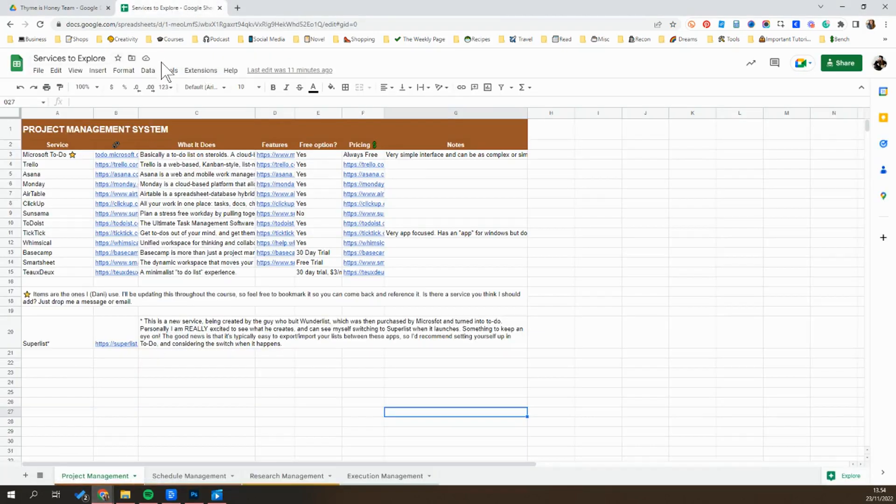
left_click(196, 411)
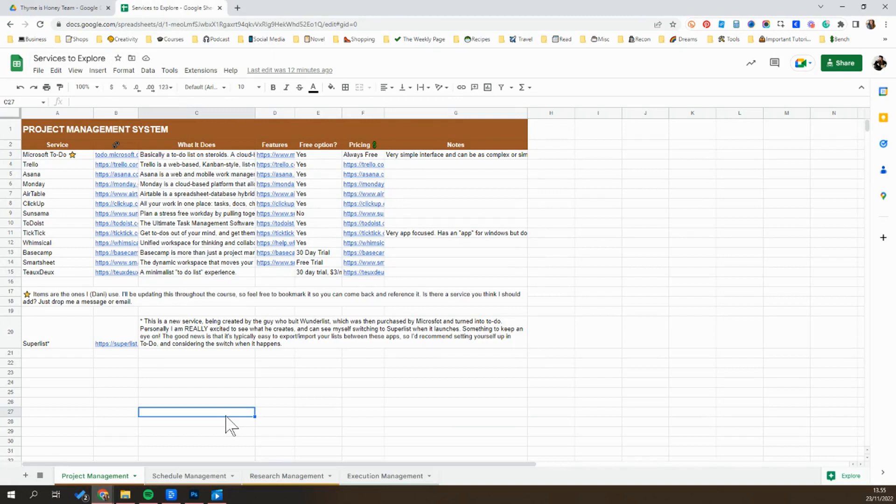
mouse_move(217, 427)
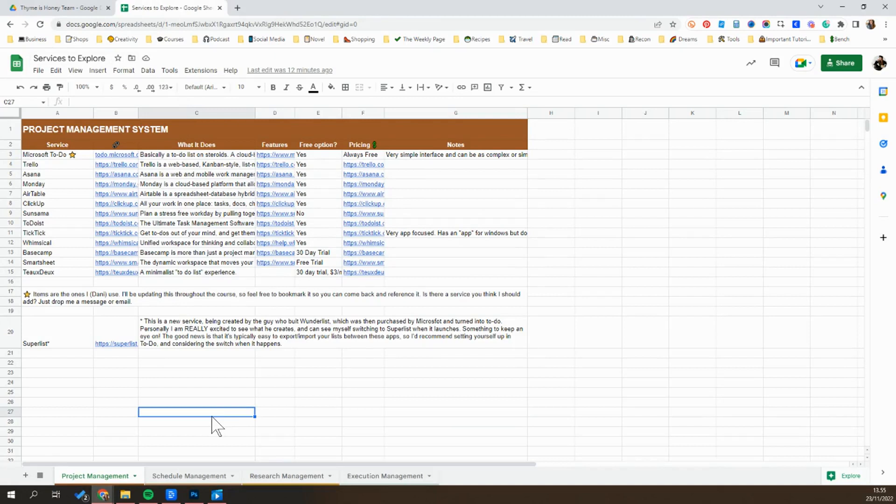
mouse_move(89, 478)
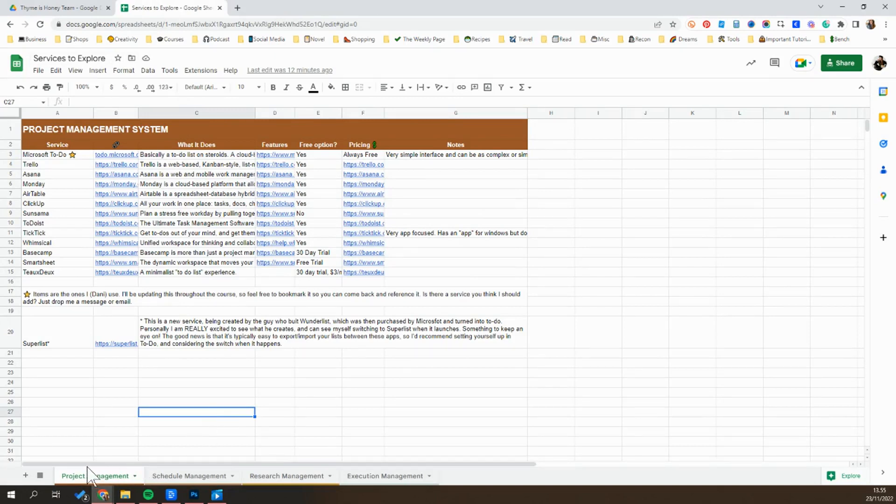
left_click(73, 475)
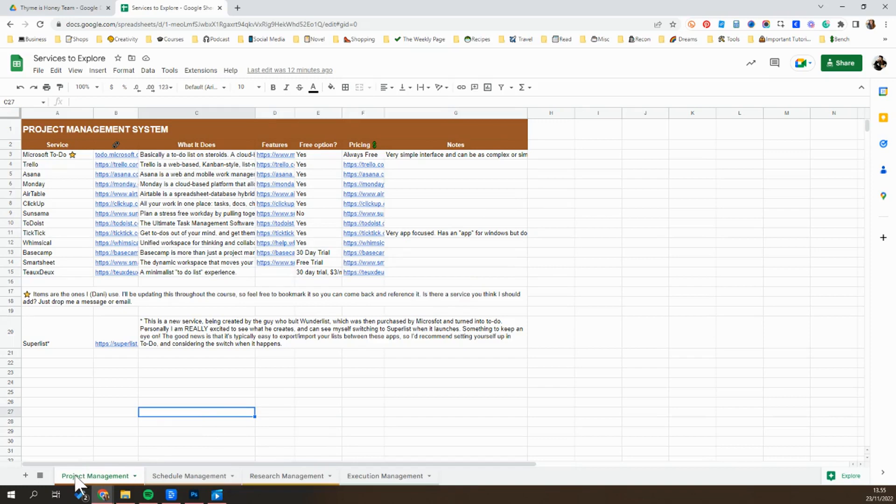
left_click(188, 475)
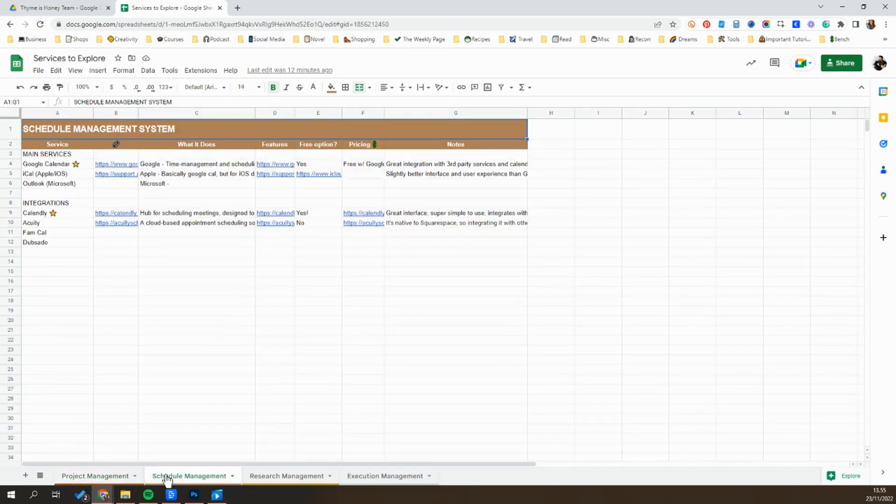
left_click(287, 475)
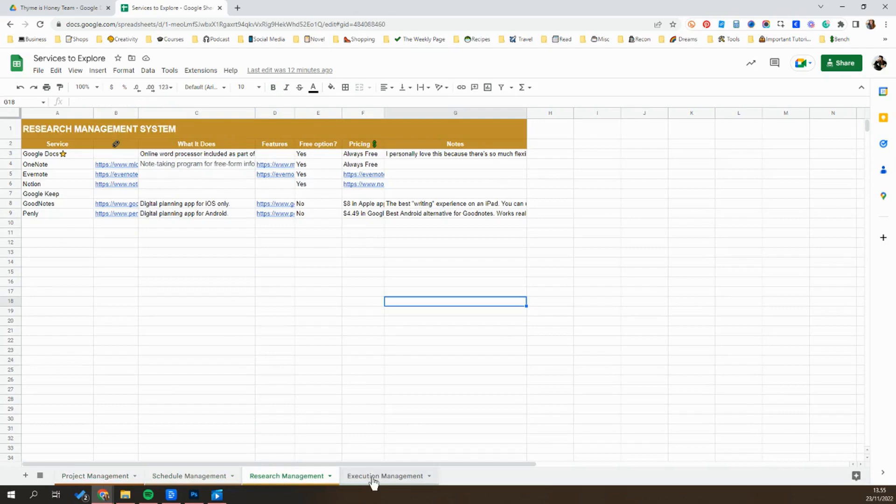
left_click(94, 475)
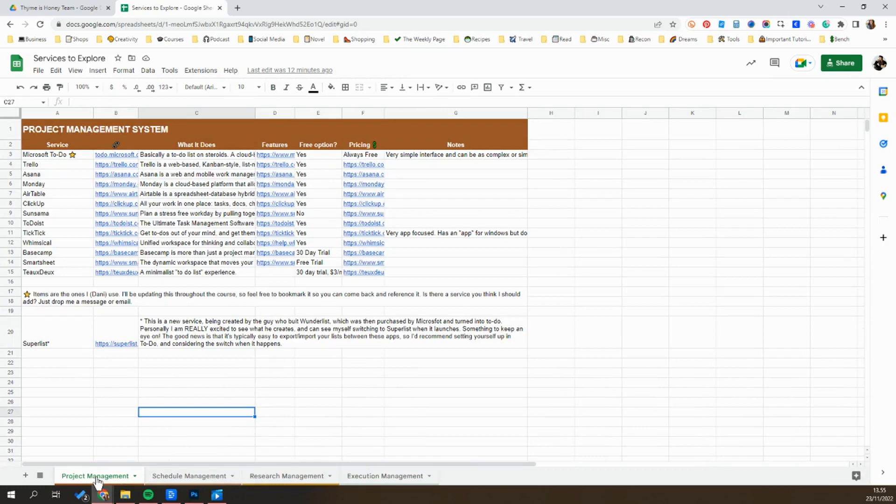
mouse_move(68, 166)
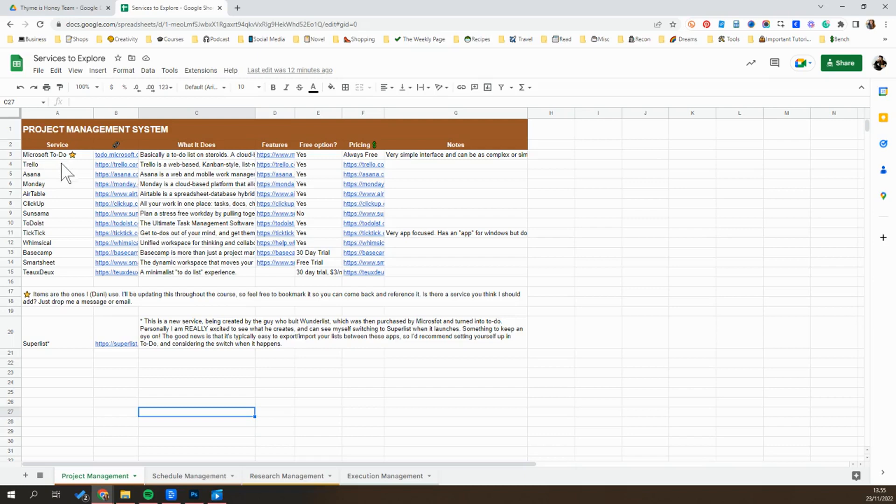
- Settle on the Research Management sheet and select the Google Docs entry in the system list
left_click(286, 475)
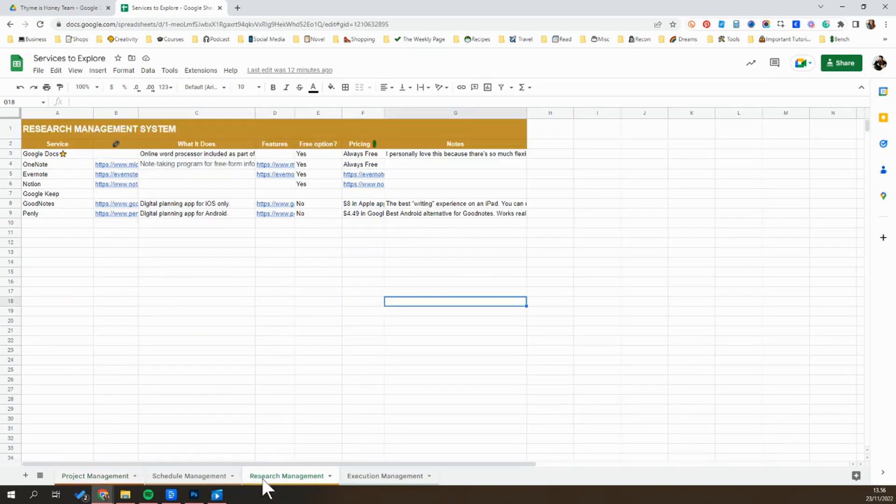
left_click(57, 153)
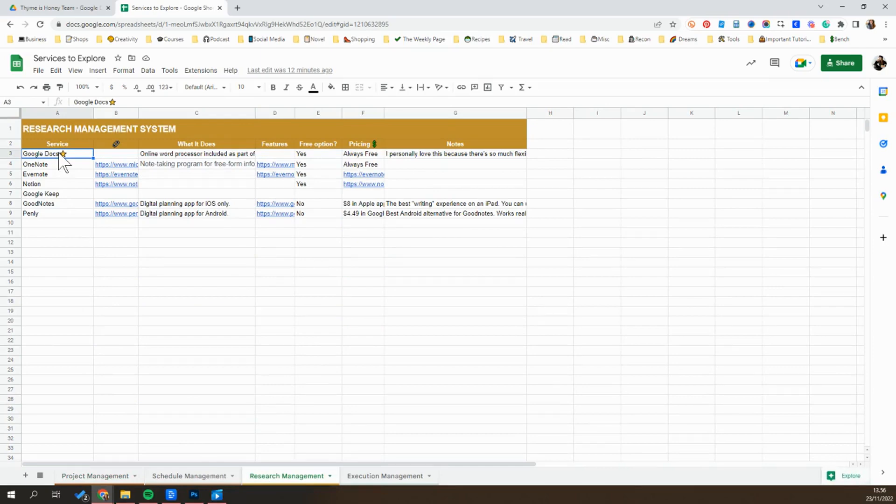
mouse_move(60, 174)
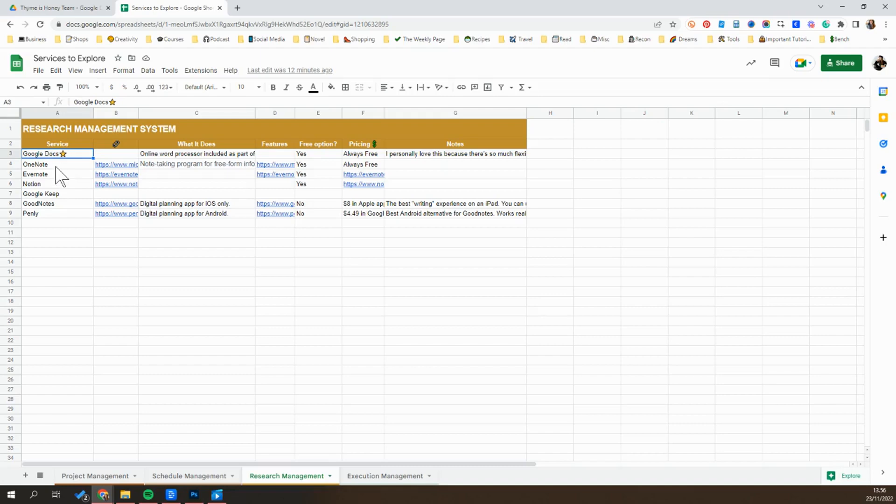
left_click_drag(35, 164, 30, 213)
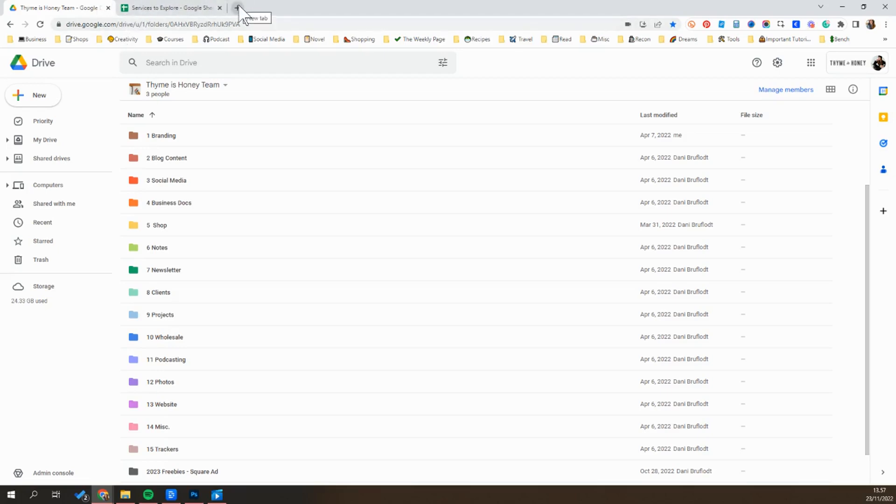
- Add a fresh empty browser tab alongside the team drive and spreadsheet
left_click(236, 8)
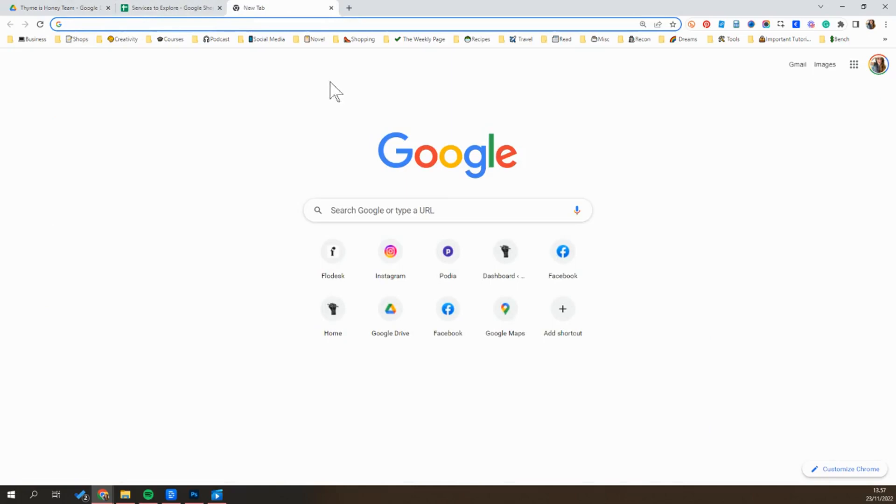
mouse_move(347, 84)
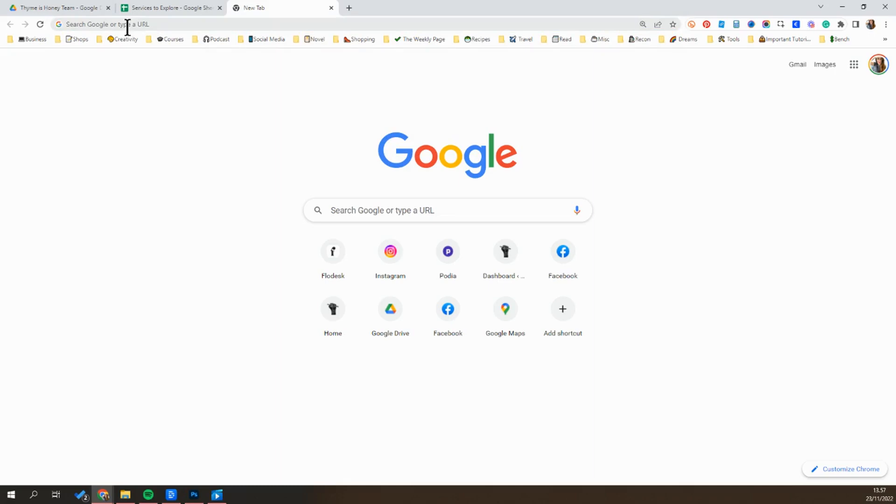
- Search 'Daily Page Mini' from the address bar and load the matching Google Doc
type("Daily Page Mini")
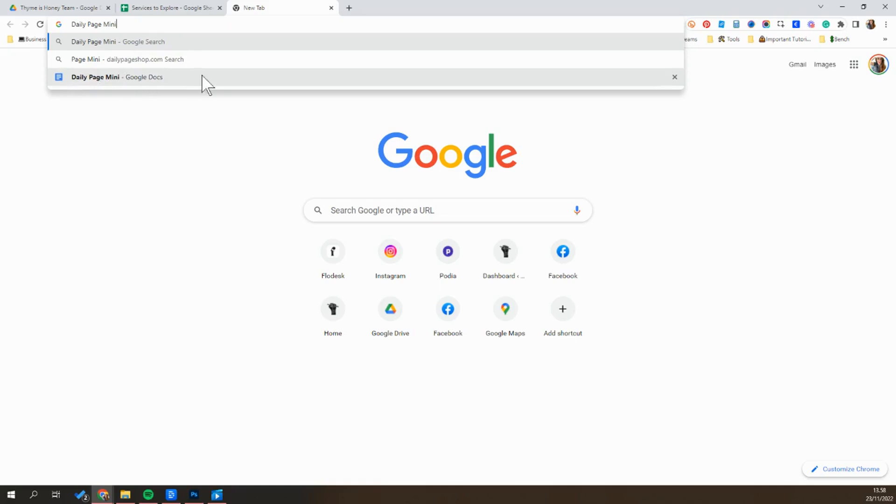
mouse_move(90, 93)
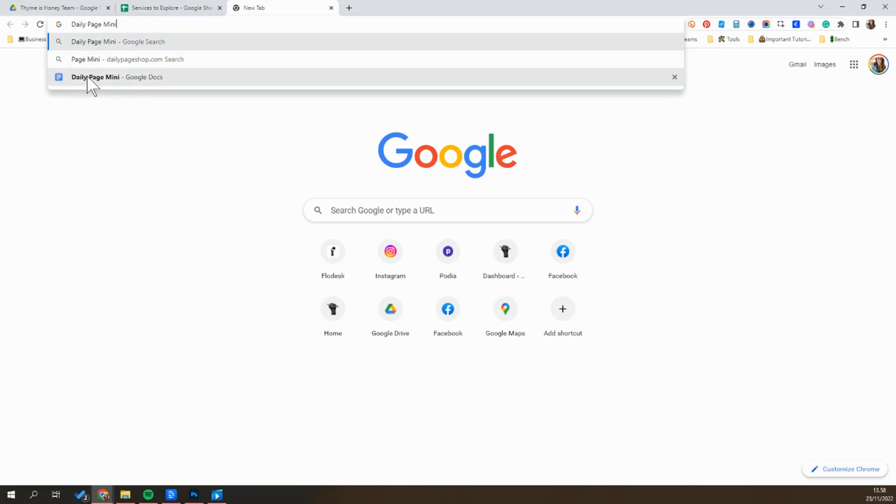
left_click(117, 76)
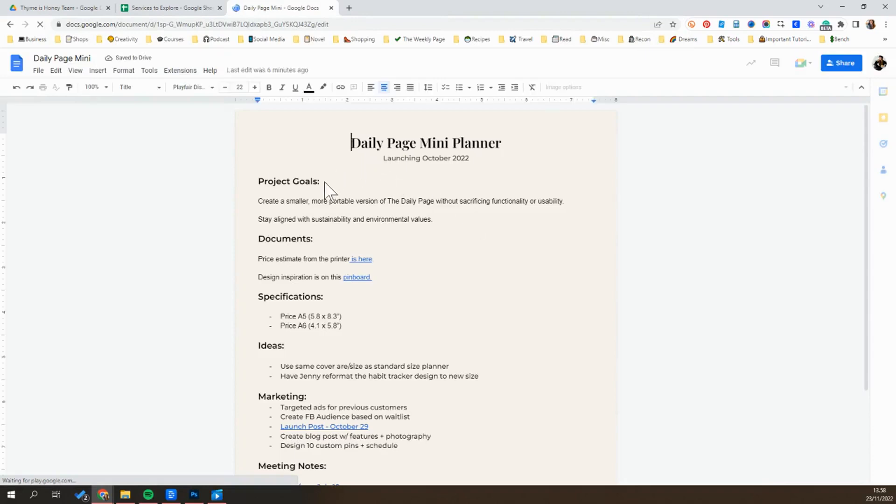
left_click(320, 181)
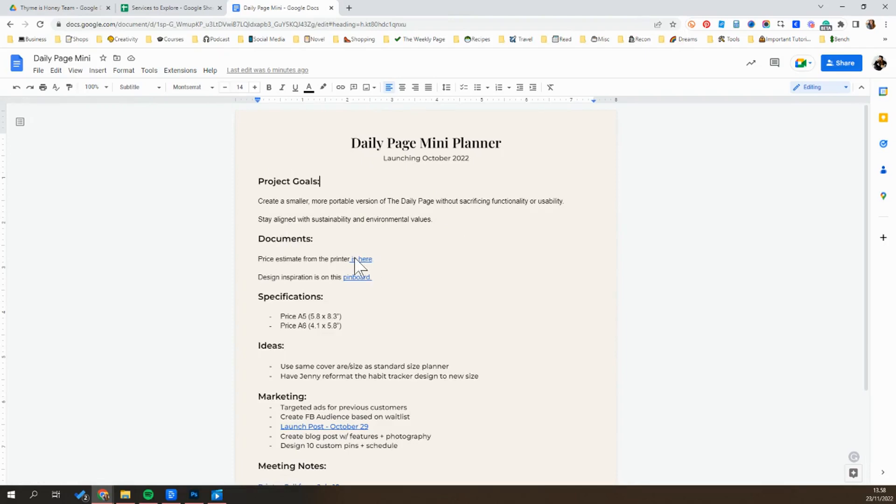
left_click(375, 258)
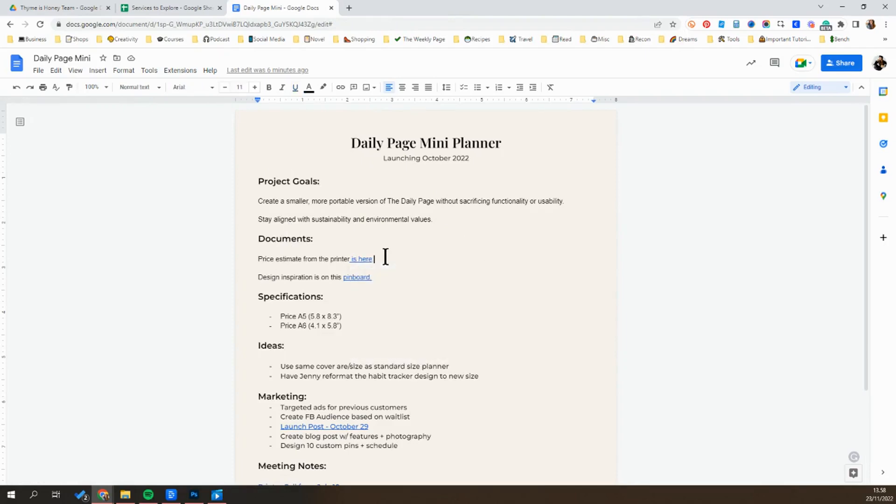
scroll("down", 3)
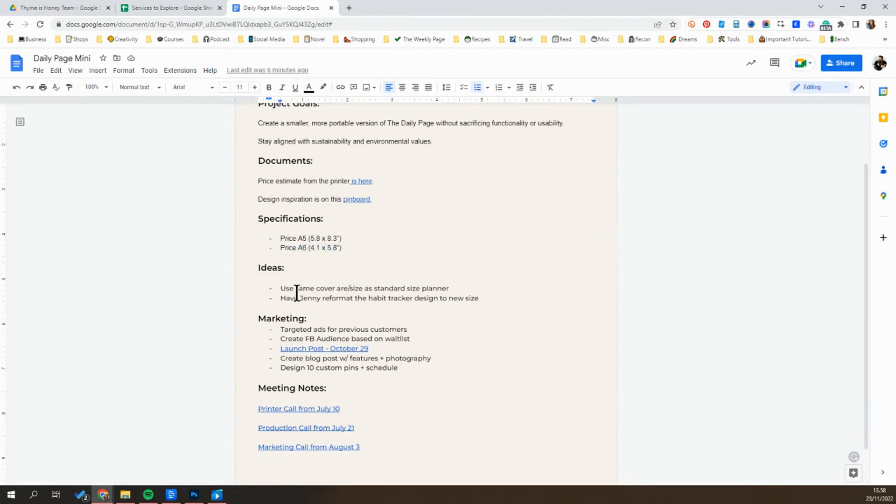
scroll("down", 3)
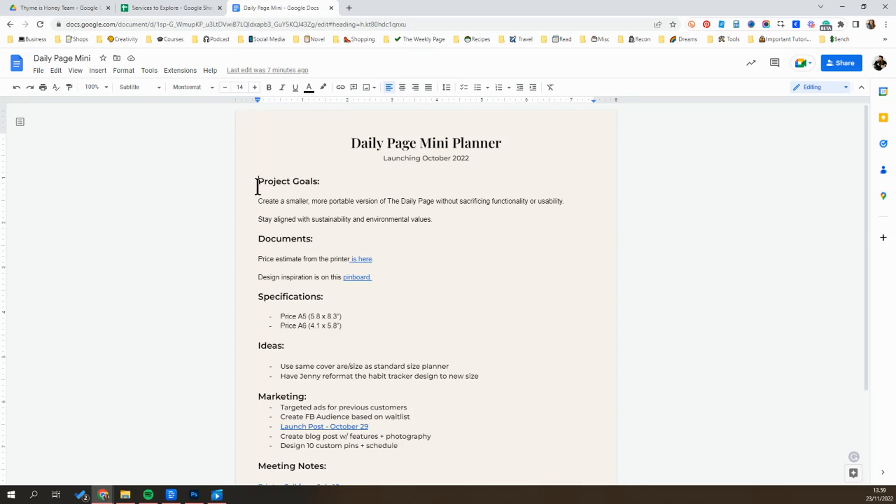
- Glance at the Research Management sheet, then return to the Daily Page Mini document
left_click(170, 7)
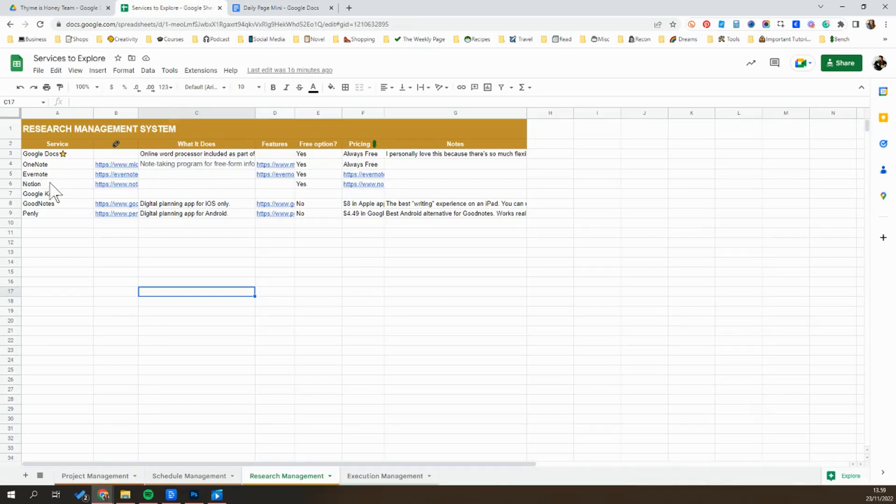
left_click(279, 7)
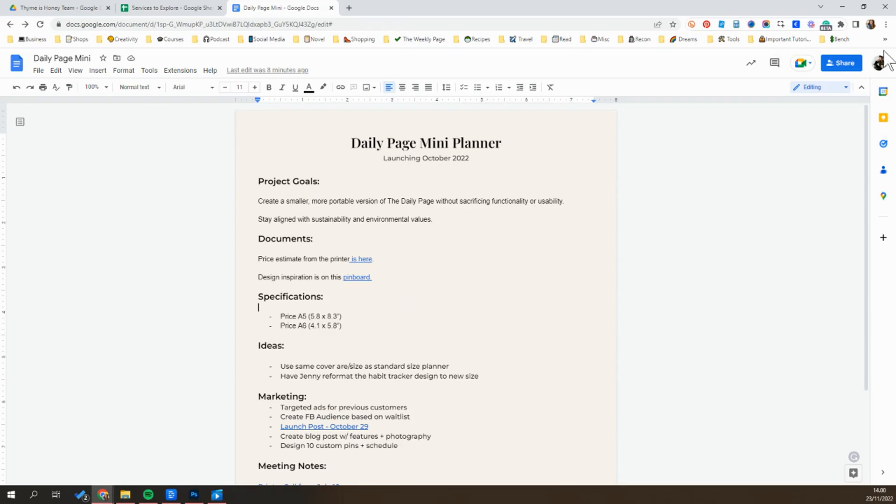
mouse_move(841, 62)
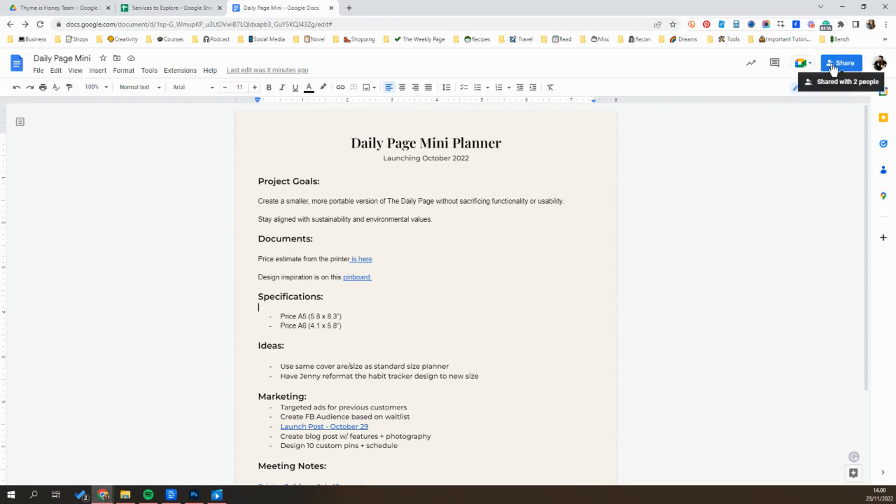
- Copy the Daily Page Mini document's sharing link via Share and return to the outline
left_click(840, 63)
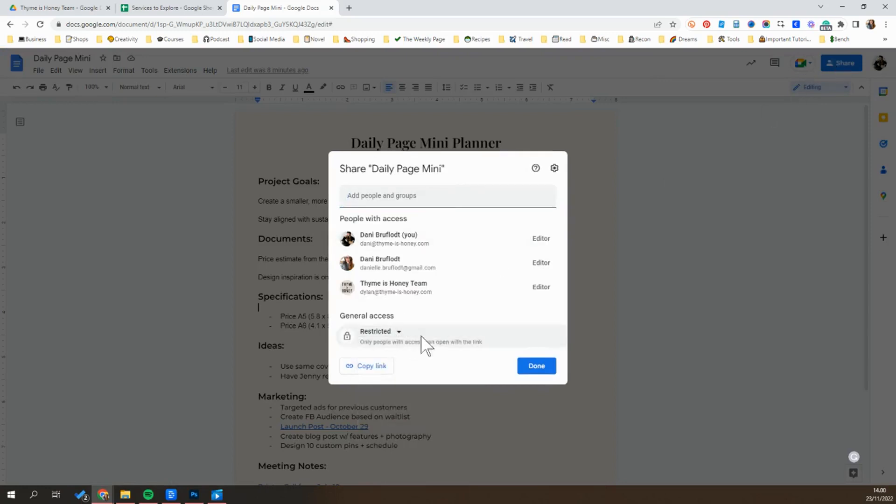
left_click(370, 366)
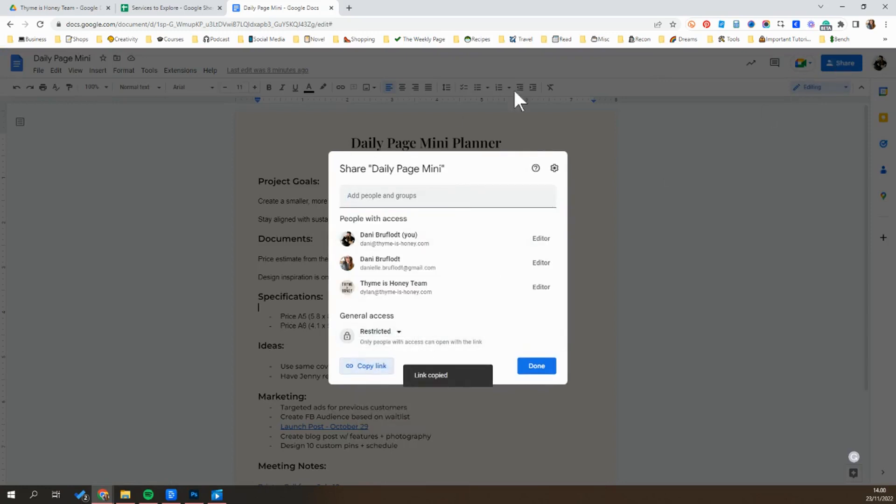
left_click(536, 365)
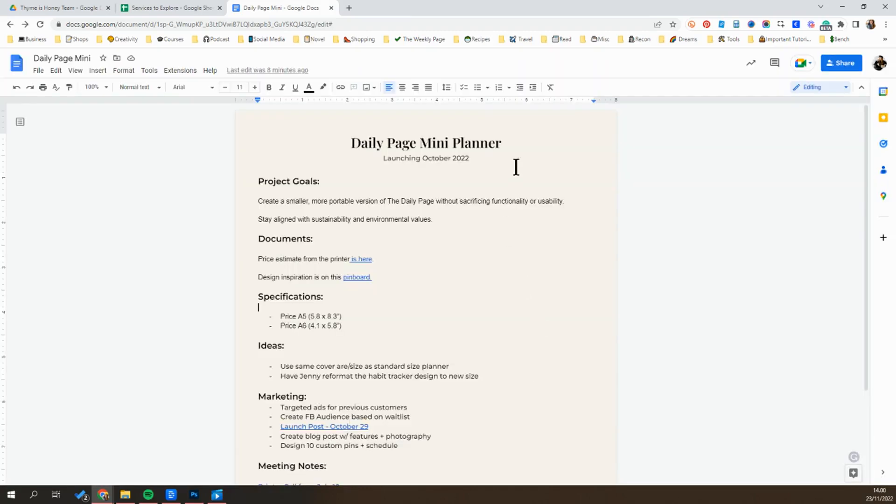
left_click(449, 158)
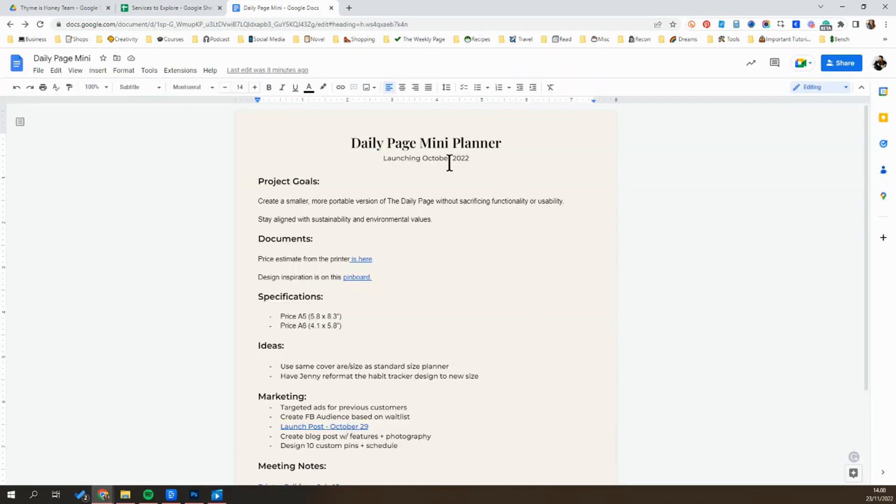
mouse_move(461, 165)
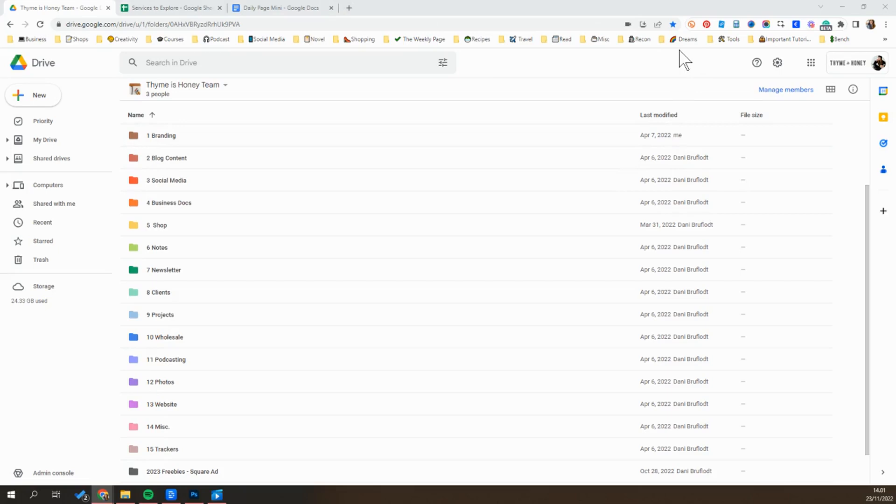
mouse_move(437, 129)
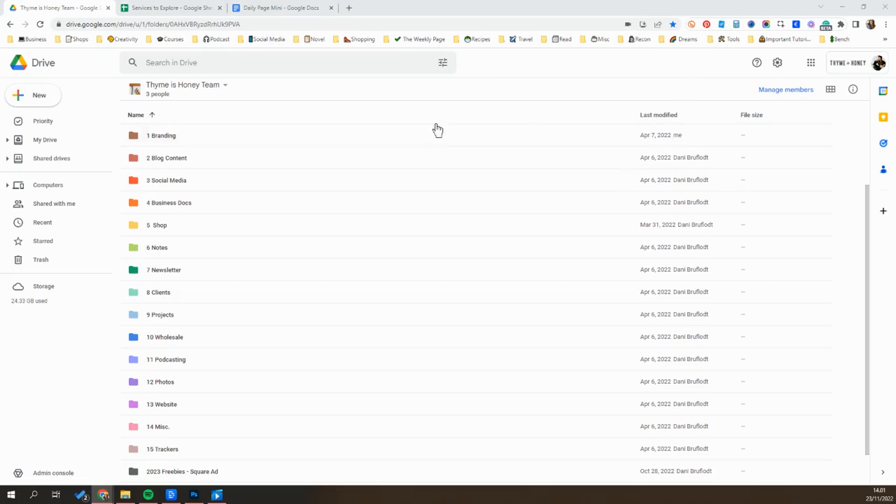
mouse_move(251, 382)
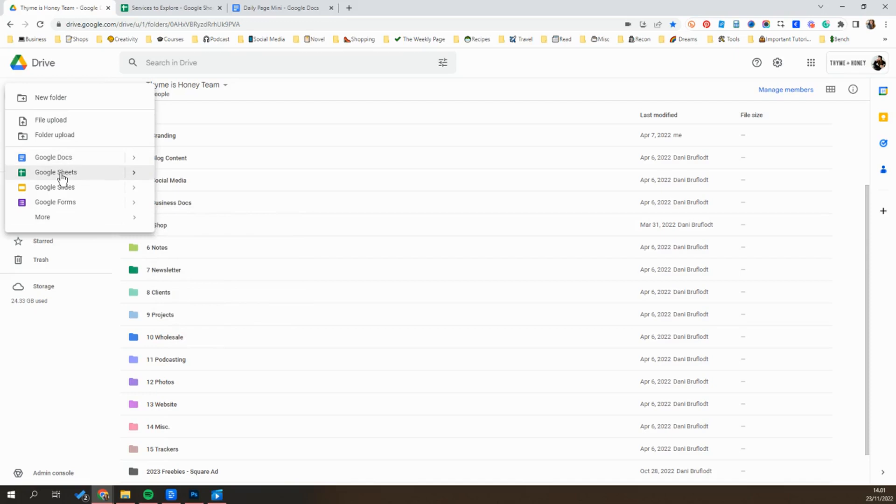
mouse_move(61, 218)
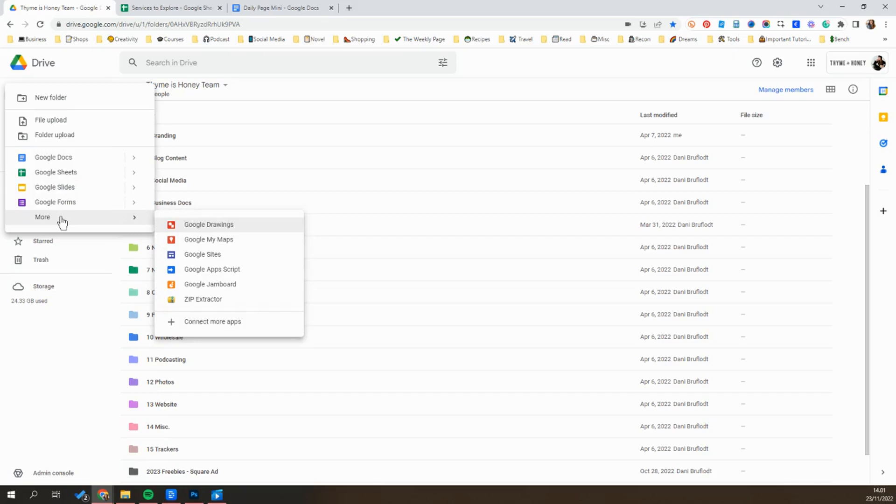
- Leave Drive's New menu and return to the Services to Explore spreadsheet
left_click(166, 8)
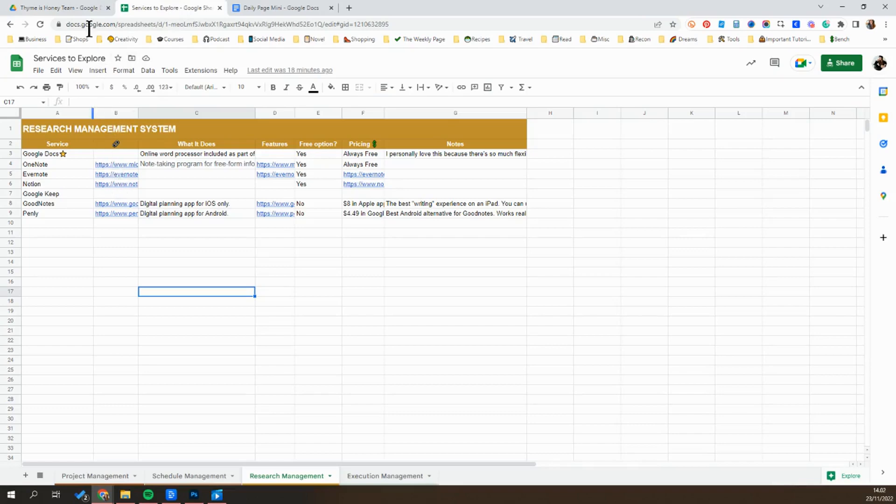
- Revisit the Thyme is Honey Team drive, then return to the Daily Page Mini doc at Project Goals
left_click(57, 7)
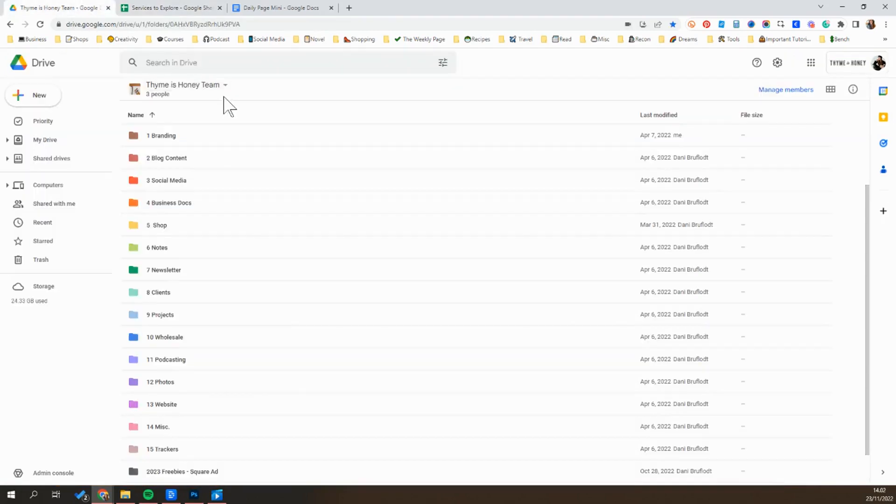
left_click(280, 7)
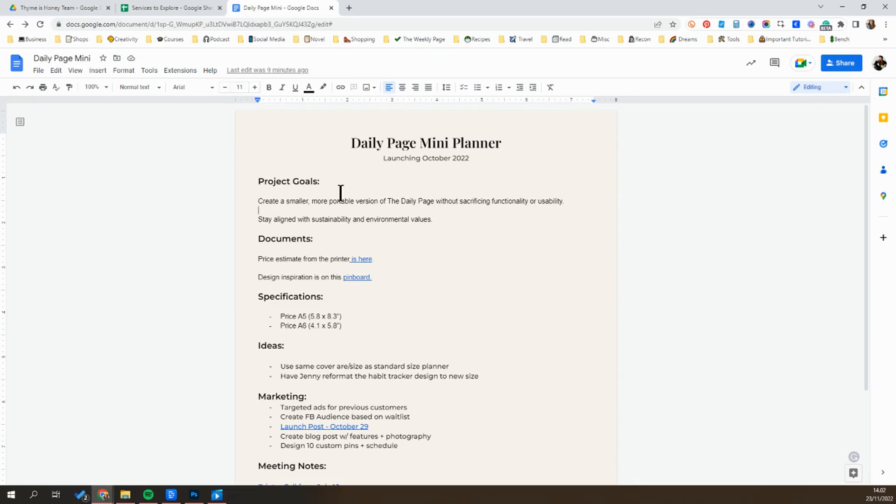
left_click(289, 181)
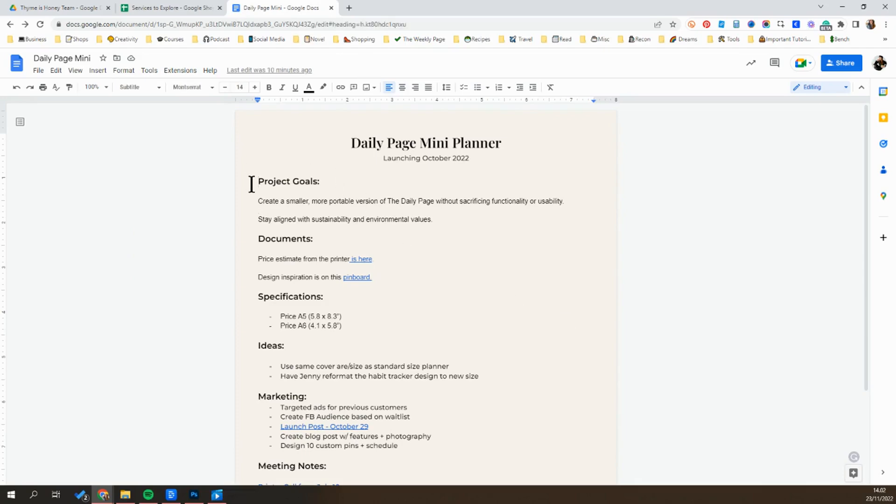